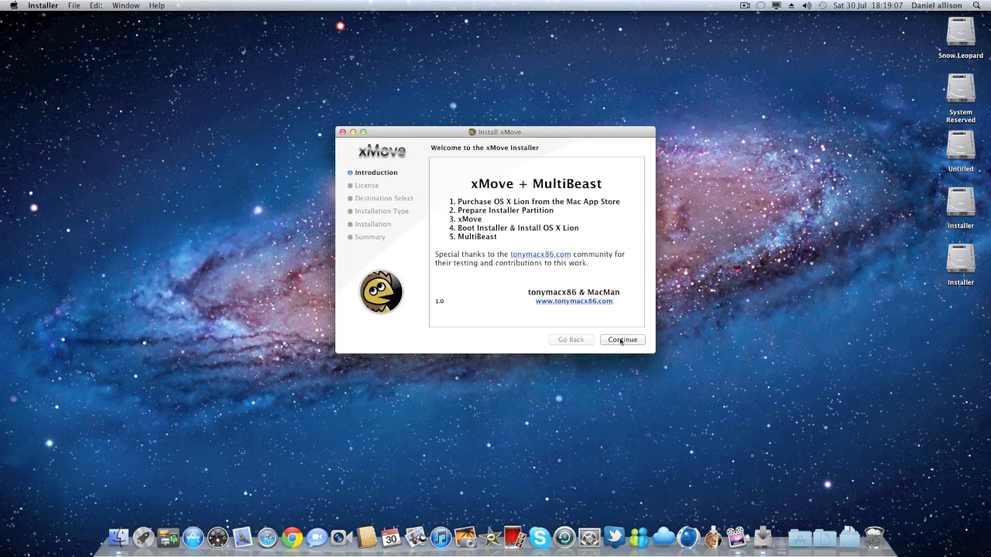
Pass the introduction and license, start installing on Snow Leopard, then cancel the password prompt
click(621, 339)
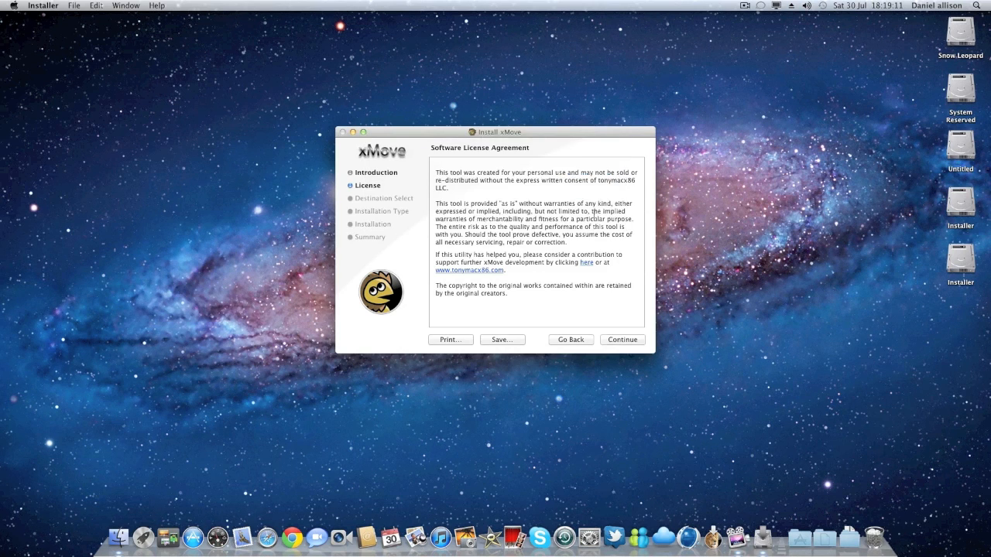
click(622, 340)
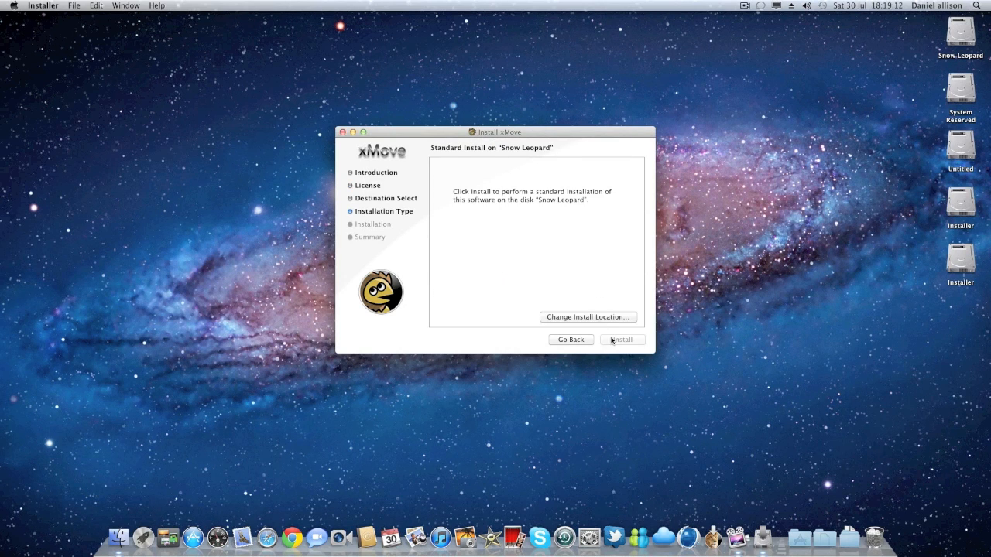
click(622, 340)
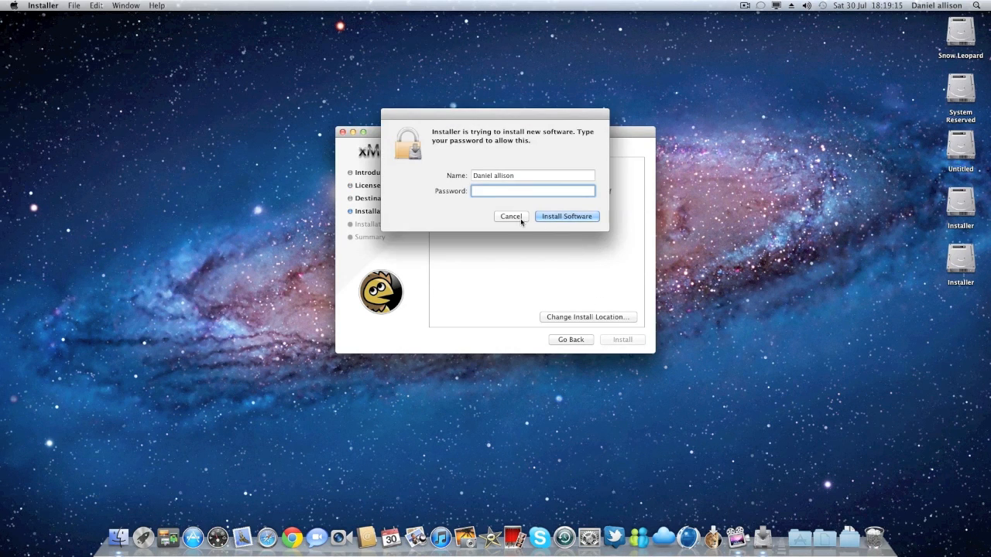
click(510, 216)
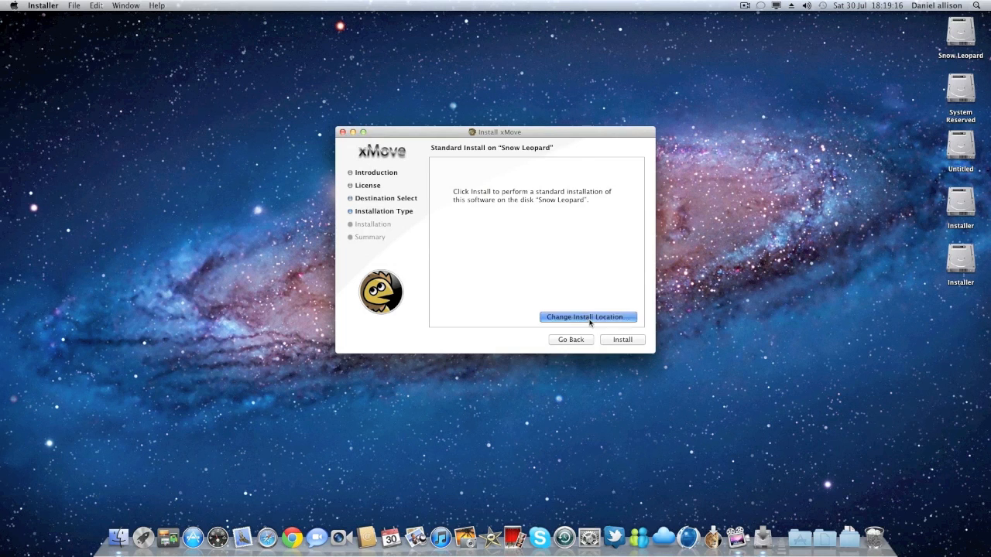
Switch the install destination to the Installer disk, then quit xMove Installer without installing
click(587, 317)
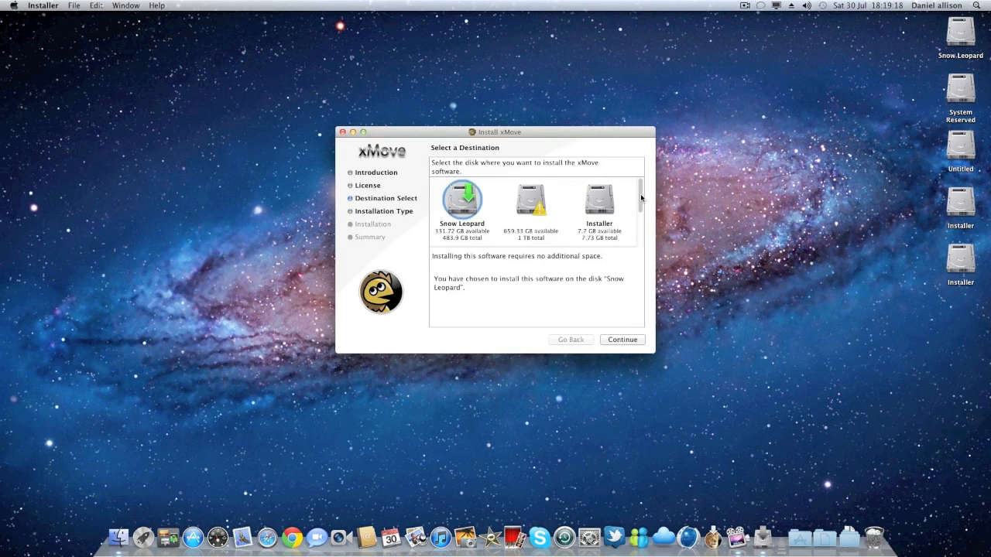
scroll(right, 3)
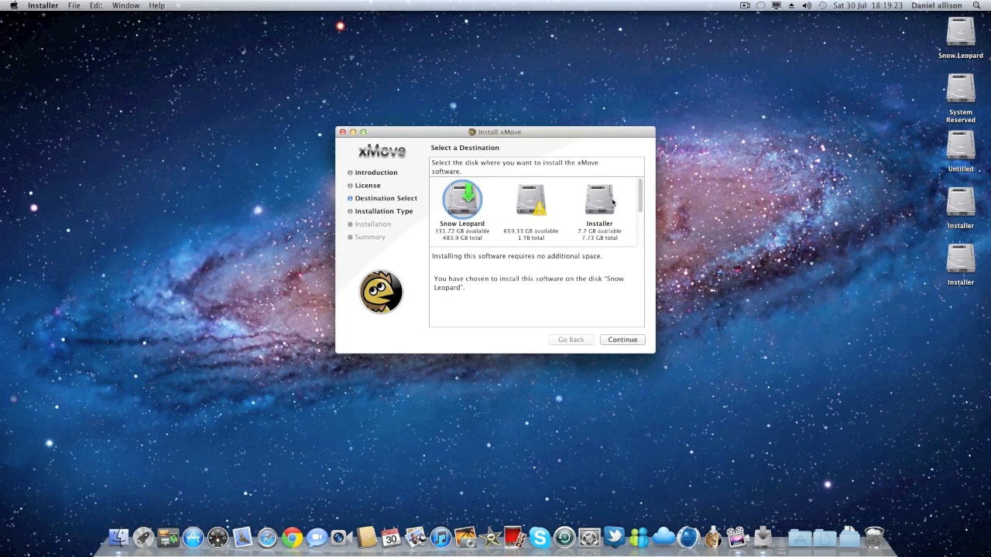
click(599, 199)
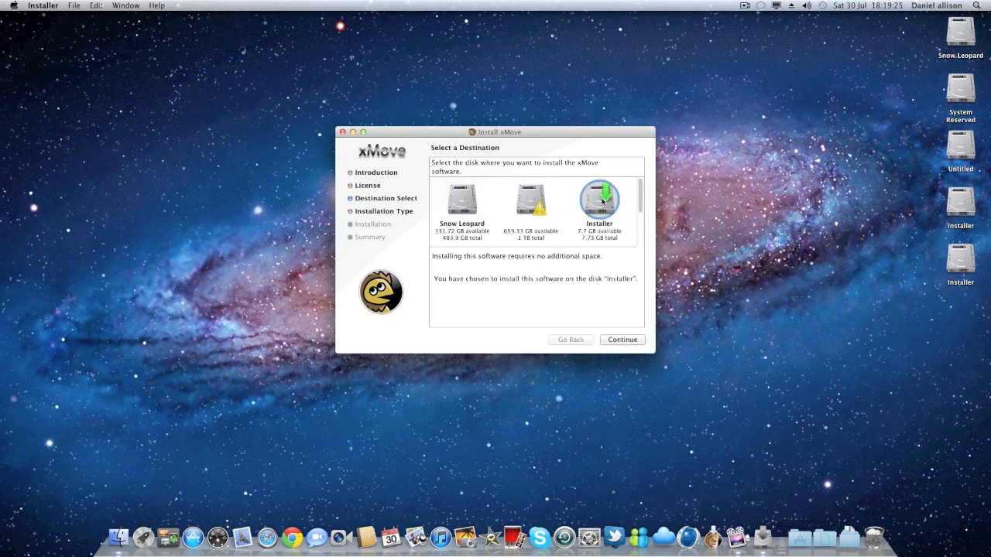
mouse_move(640, 287)
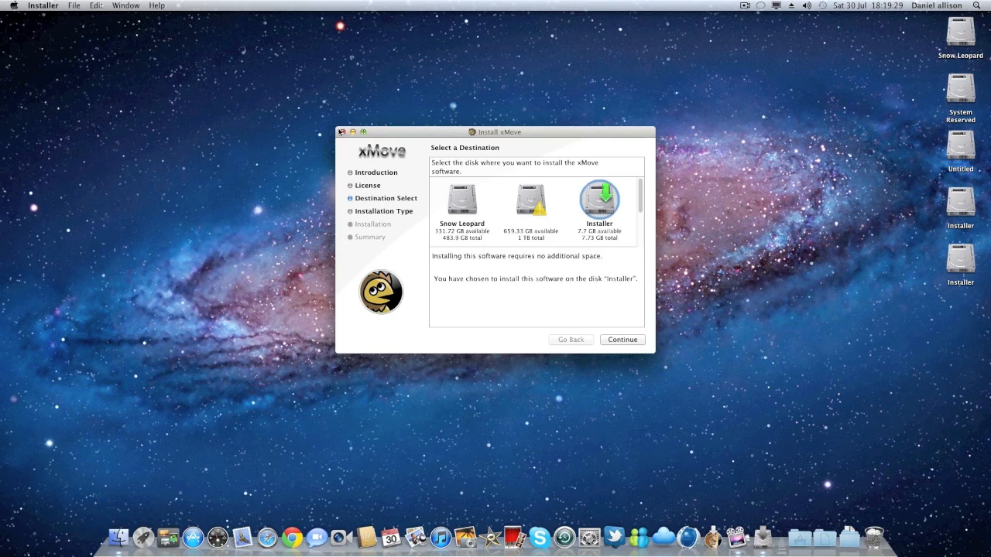
mouse_move(750, 24)
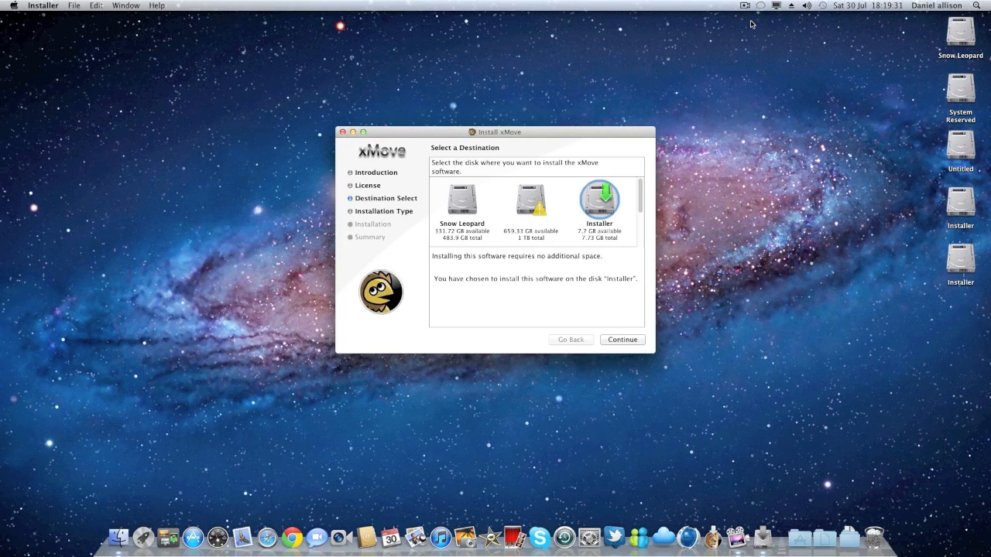
mouse_move(367, 127)
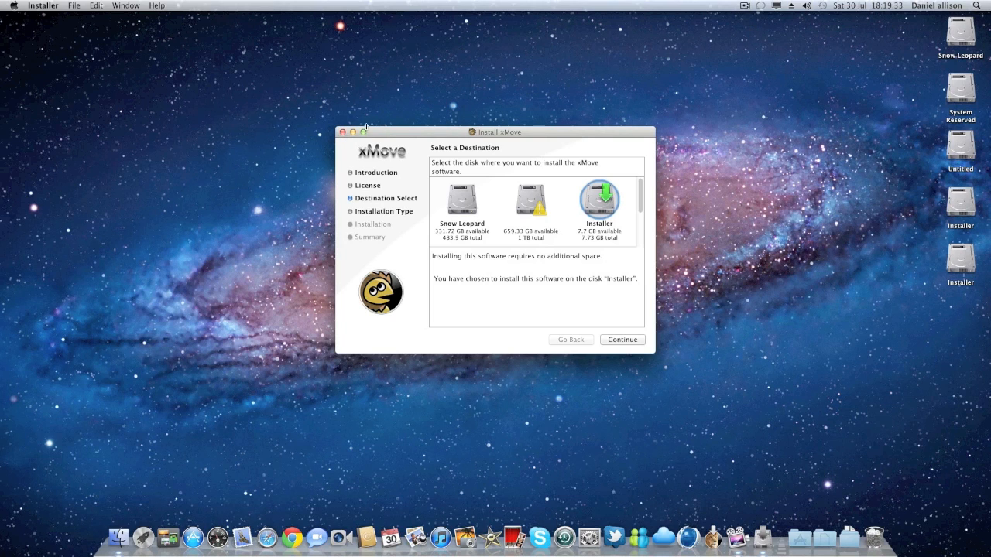
click(341, 132)
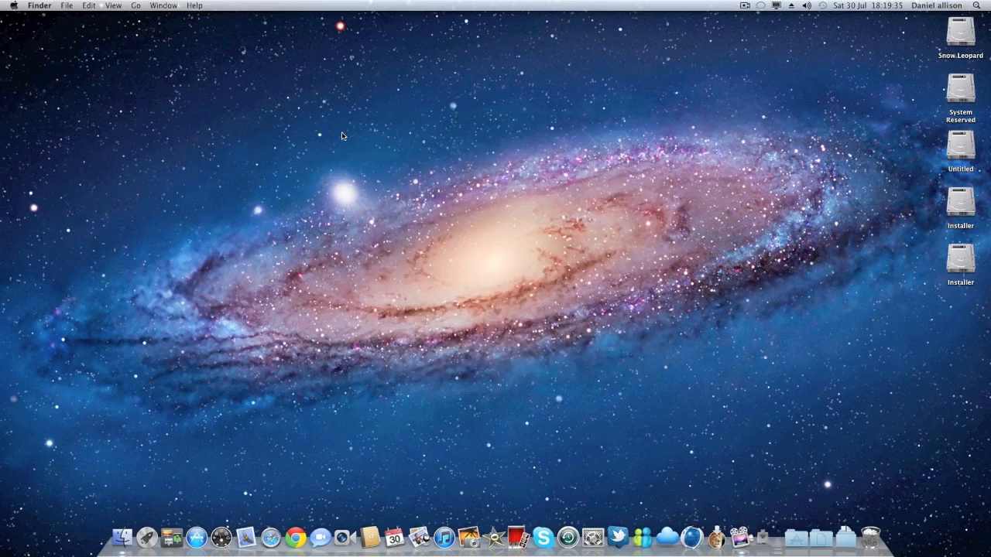